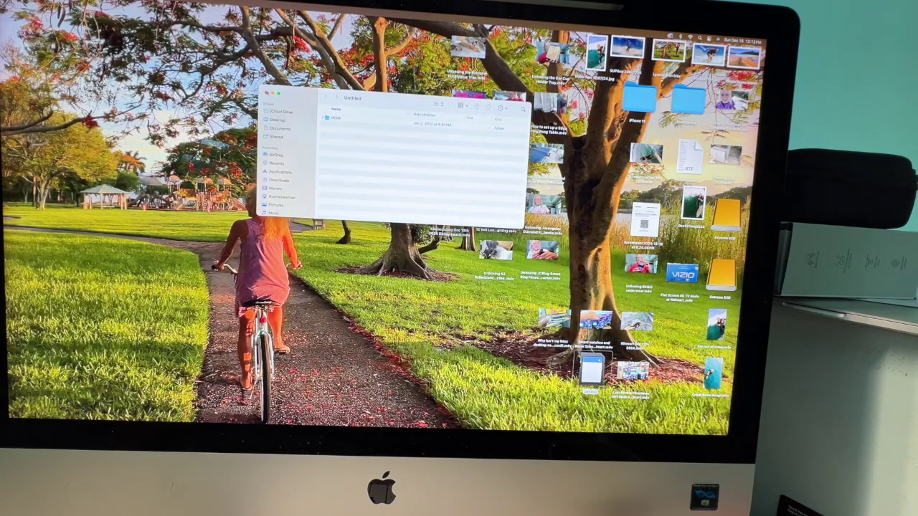
Step: Close the Untitled Finder window to reveal the desktop icons
{"action": "left_click", "coordinate": [277, 92]}
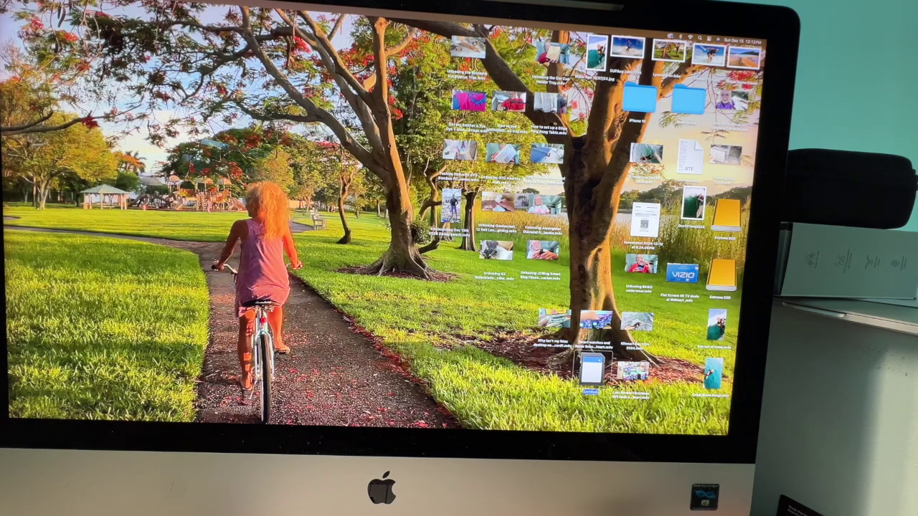